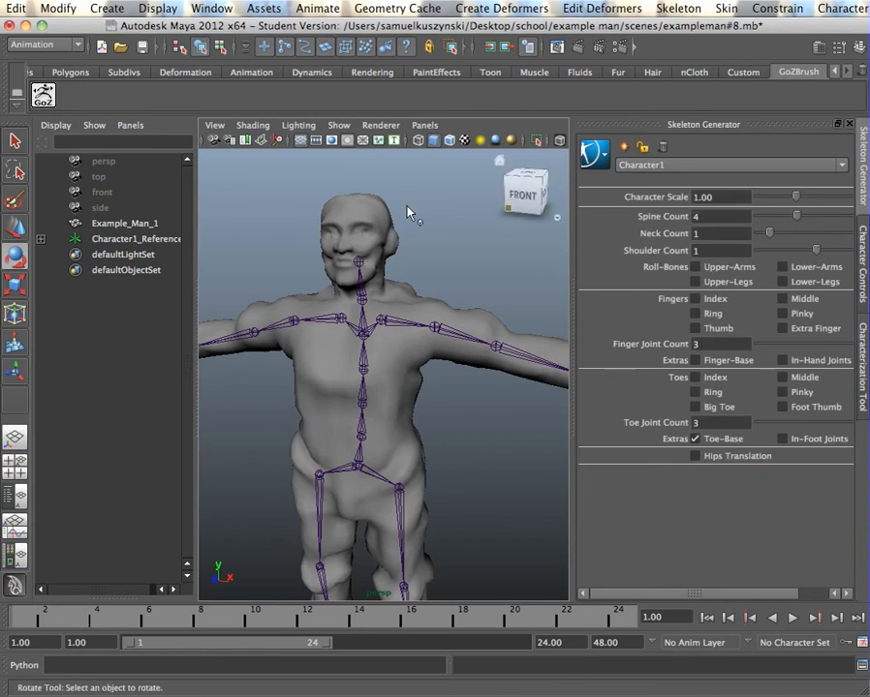
{"action": "mouse_move", "coordinate": [534, 318]}
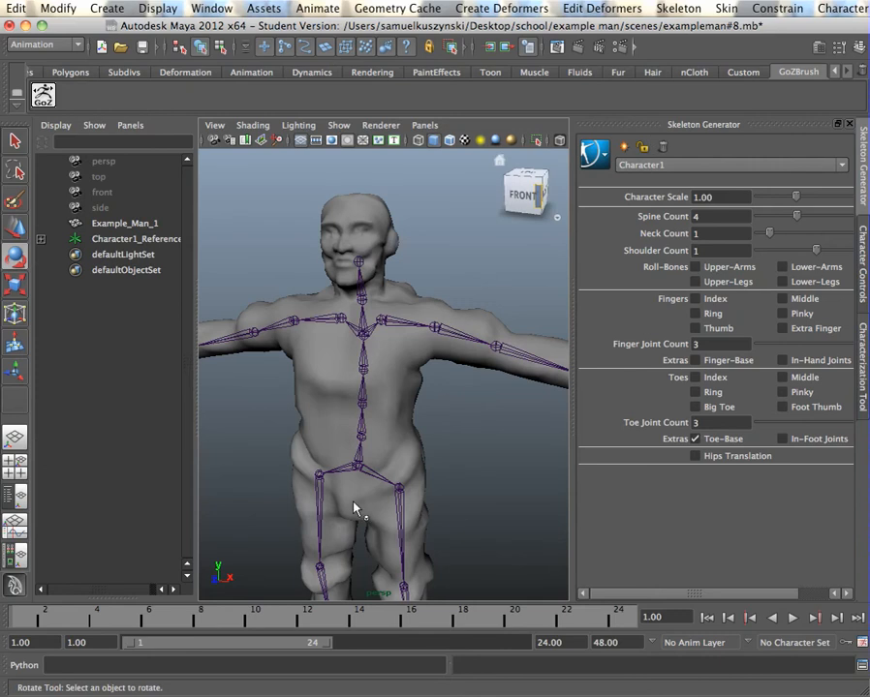
Step: Select the skeleton and lock its Character1 characterization, then open the HumanIK actions list
{"action": "left_click", "coordinate": [359, 474]}
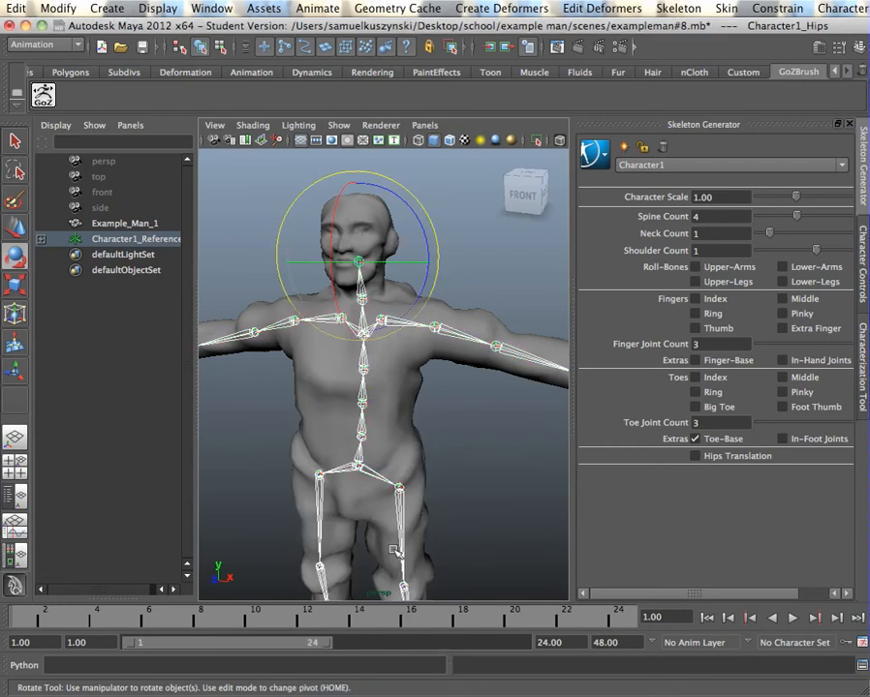
{"action": "left_click", "coordinate": [643, 147]}
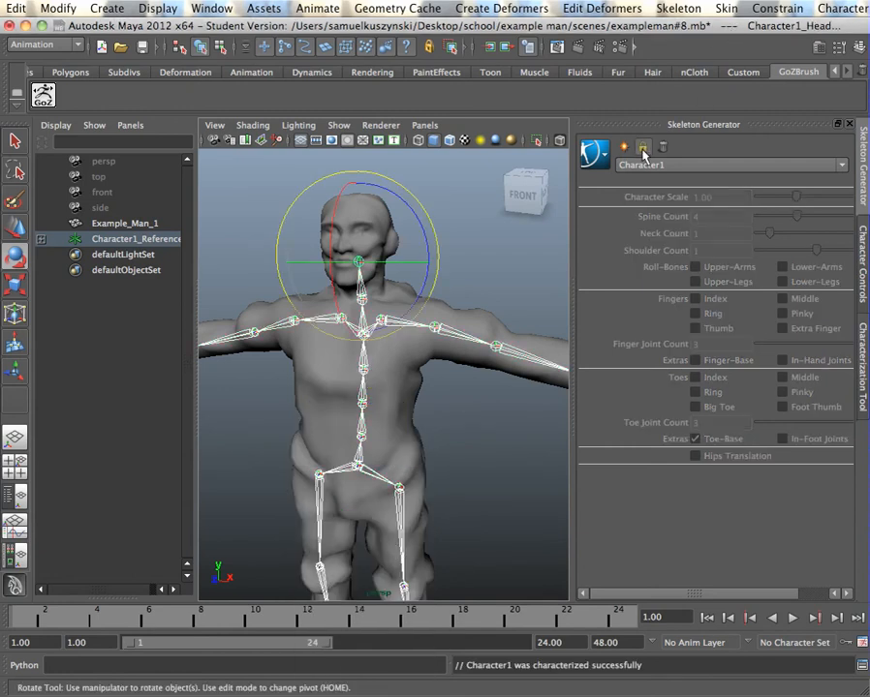
{"action": "left_click", "coordinate": [642, 146]}
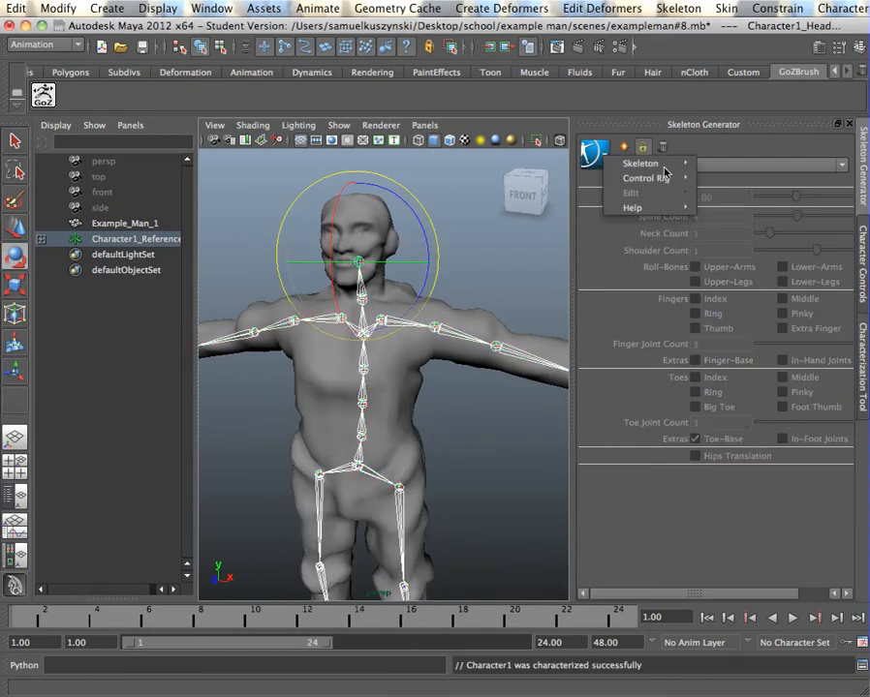
{"action": "mouse_move", "coordinate": [639, 163]}
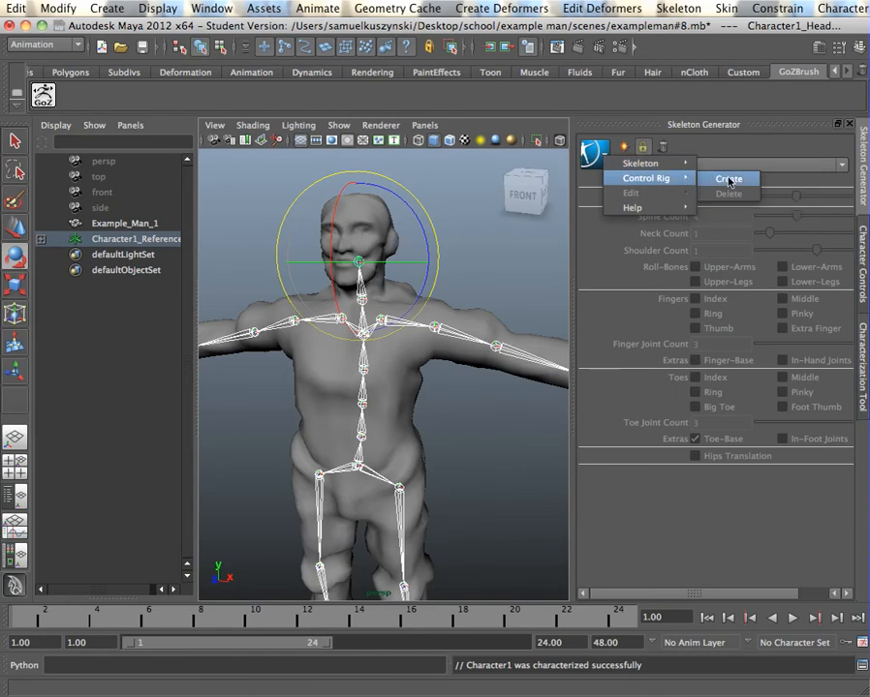
Step: Create a Character1 control rig and orbit the view to inspect it
{"action": "left_click", "coordinate": [730, 179]}
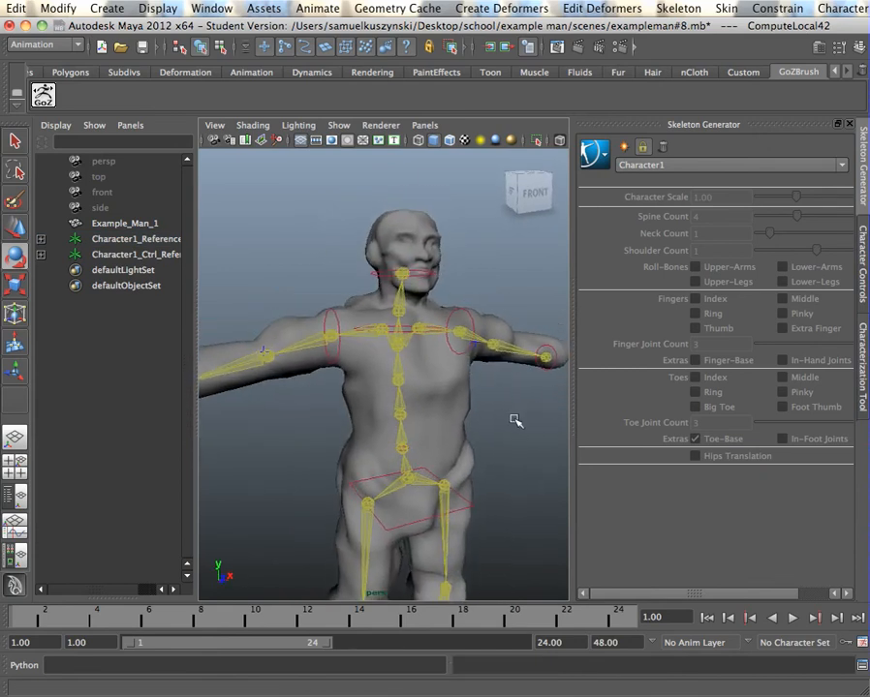
{"action": "left_click_drag", "start_coordinate": [516, 421], "coordinate": [511, 430]}
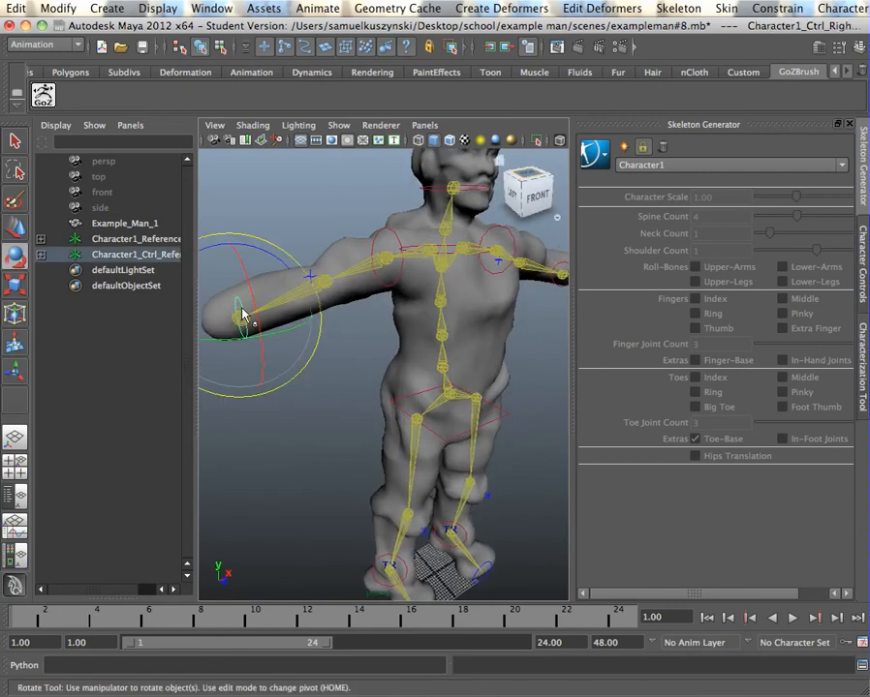
{"action": "mouse_move", "coordinate": [489, 329]}
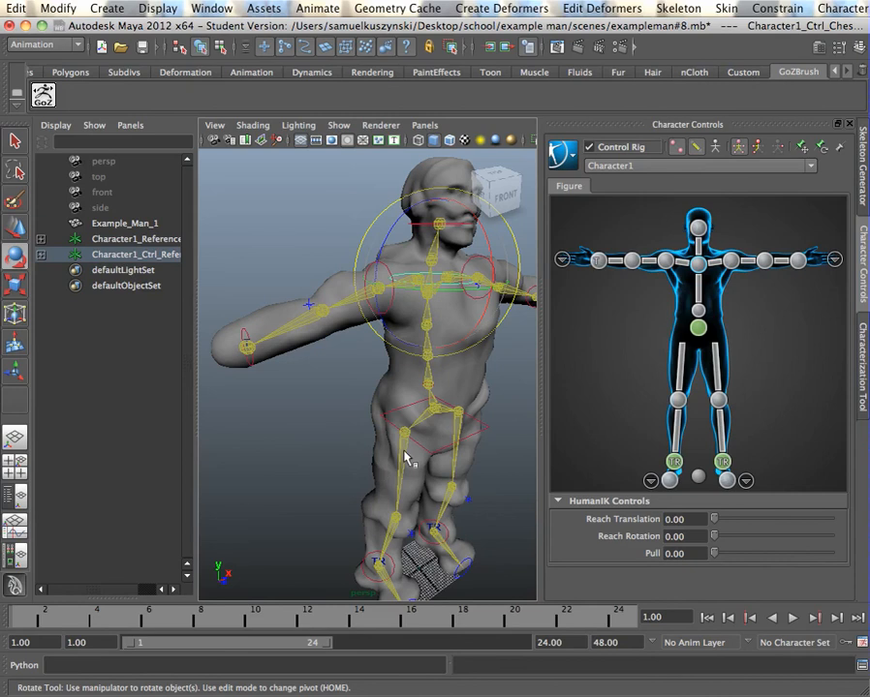
Step: Orbit the view back toward the character's front
{"action": "left_click_drag", "start_coordinate": [407, 455], "coordinate": [458, 410]}
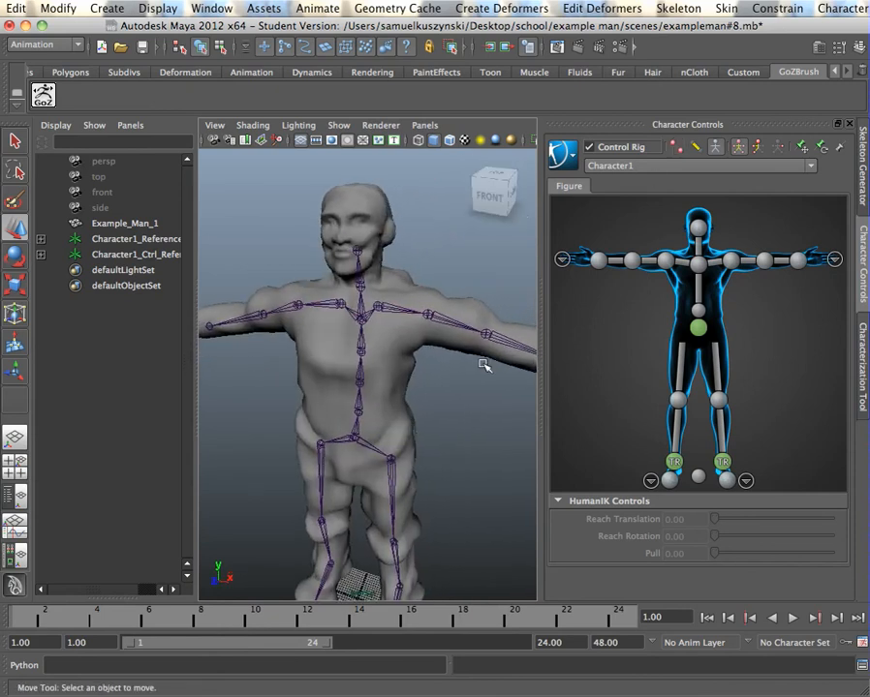
{"action": "mouse_move", "coordinate": [446, 409]}
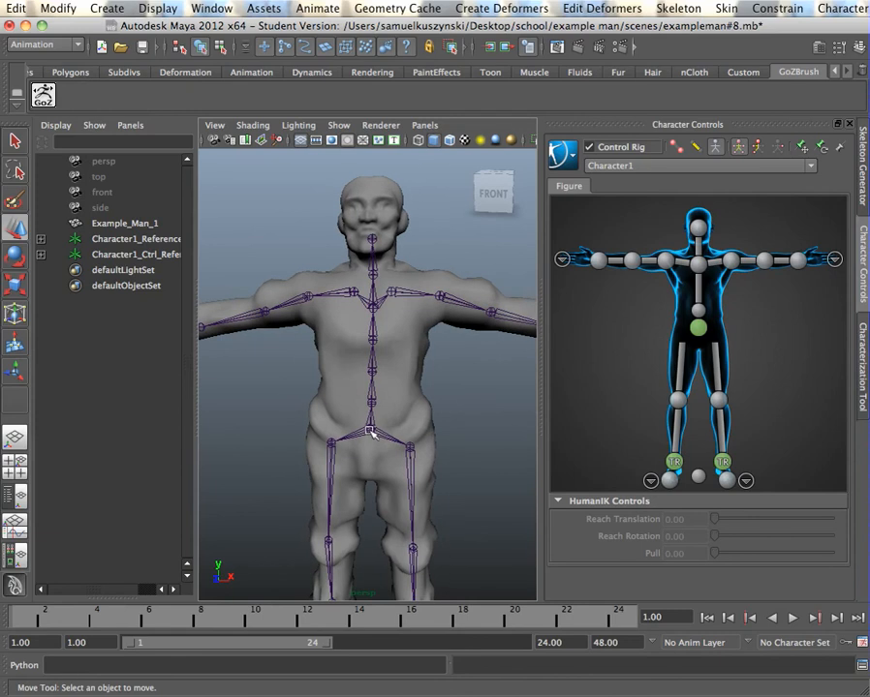
Step: Bring up the Characterization Tool mapping for Character1
{"action": "left_click", "coordinate": [860, 358]}
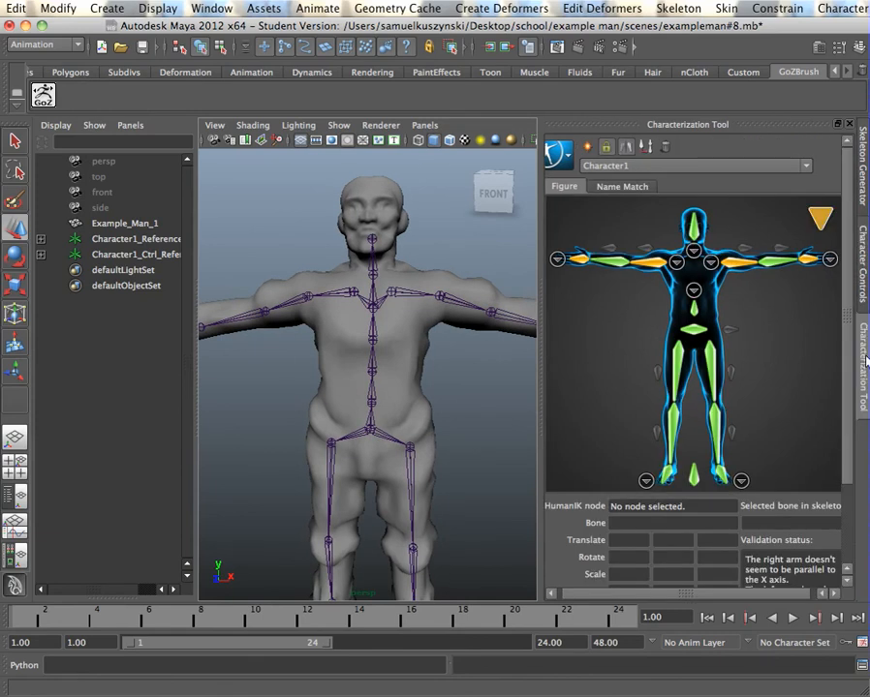
{"action": "mouse_move", "coordinate": [659, 266]}
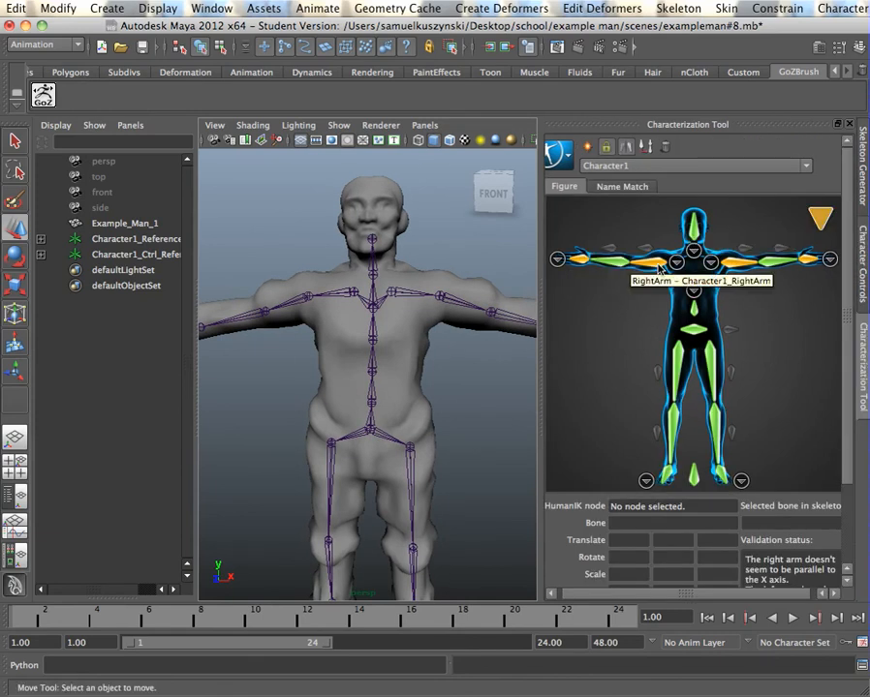
{"action": "mouse_move", "coordinate": [721, 204]}
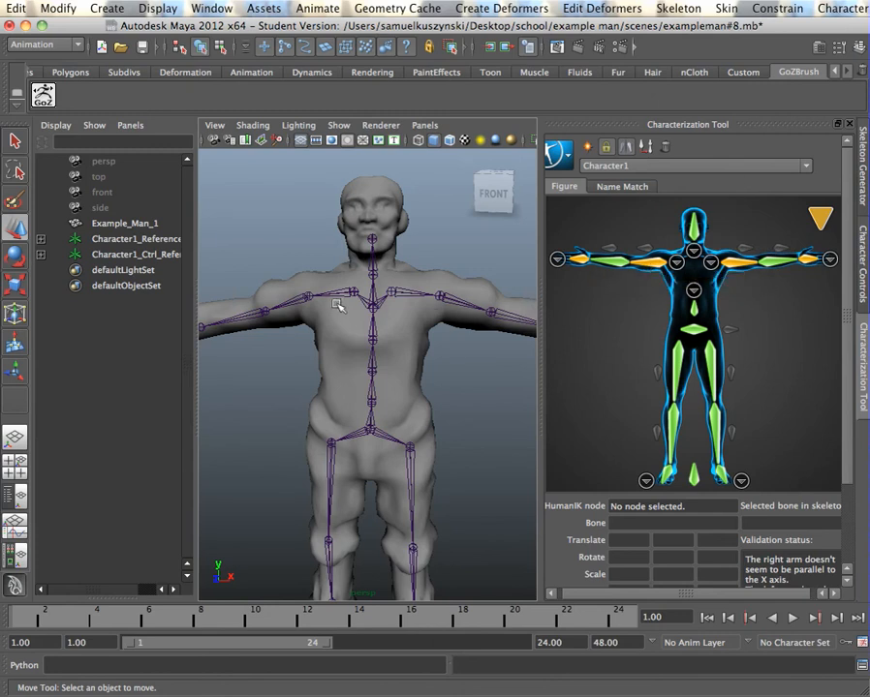
{"action": "mouse_move", "coordinate": [705, 225]}
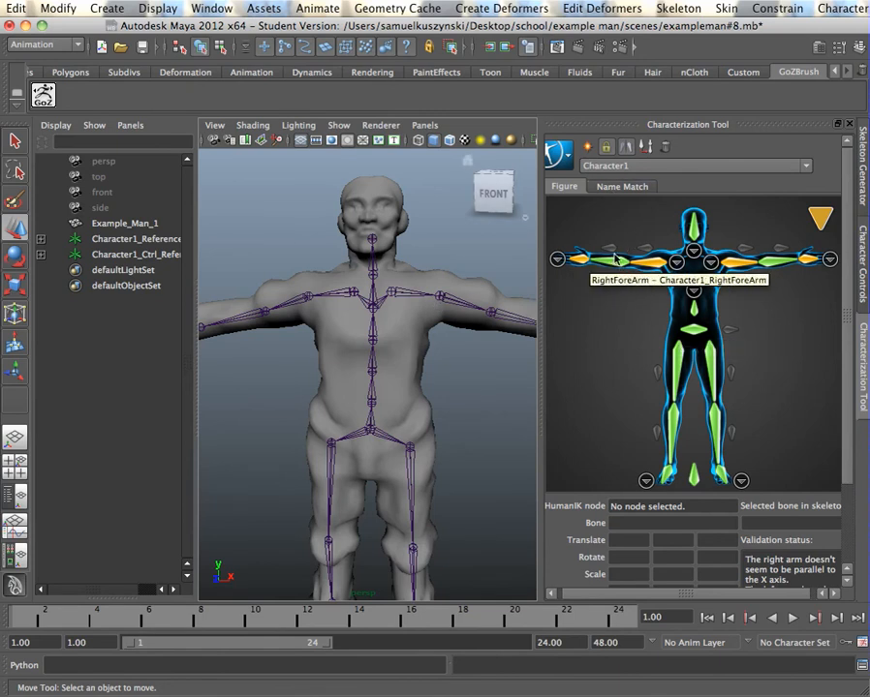
{"action": "mouse_move", "coordinate": [657, 266]}
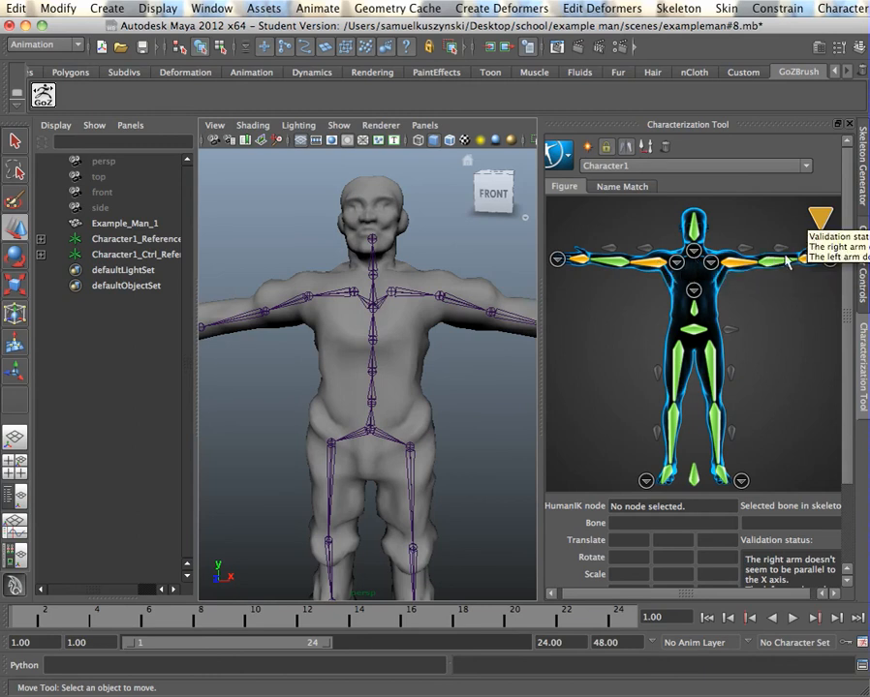
{"action": "mouse_move", "coordinate": [624, 298]}
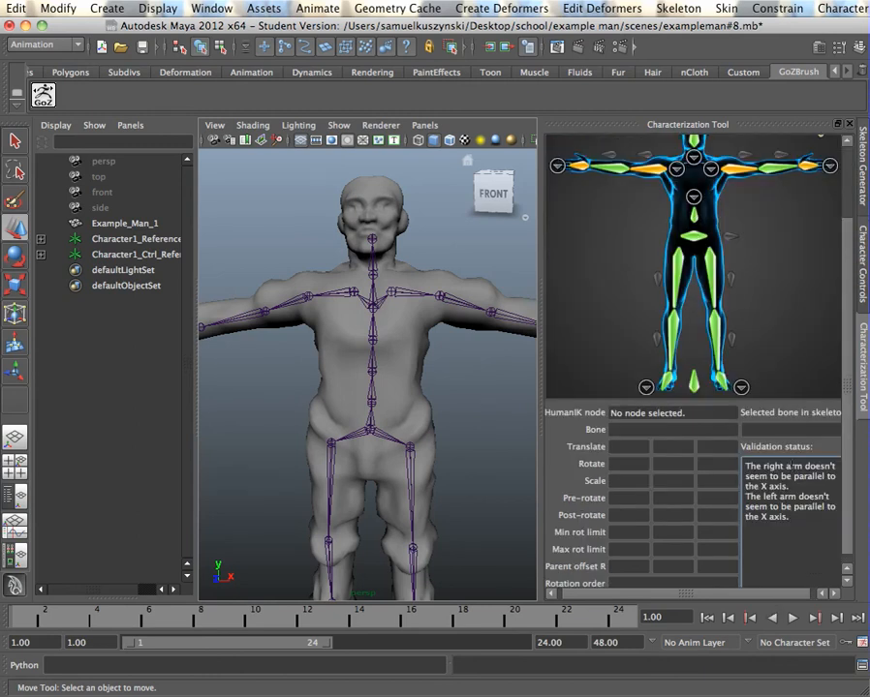
{"action": "mouse_move", "coordinate": [691, 324]}
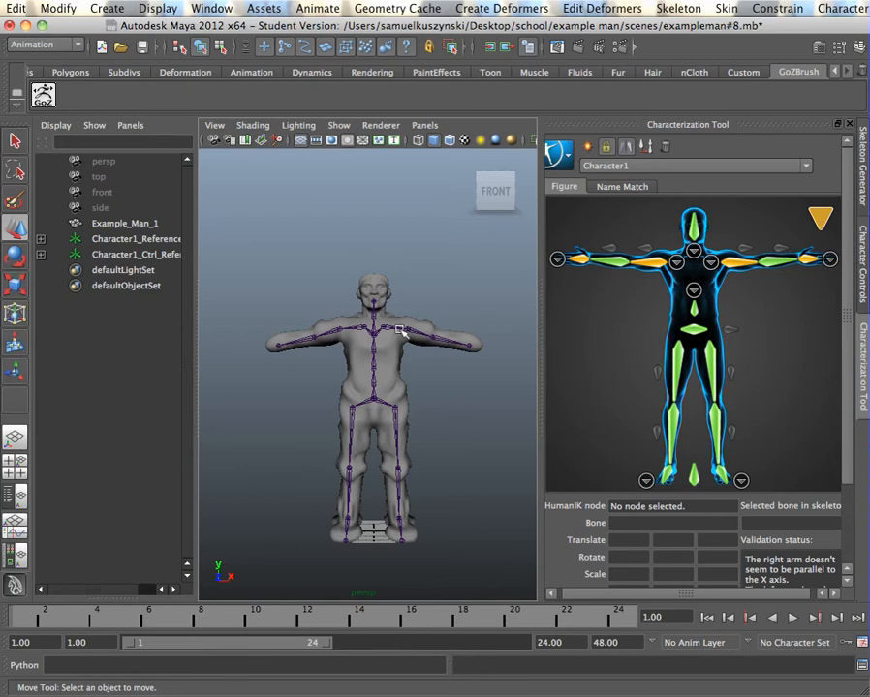
{"action": "mouse_move", "coordinate": [794, 261]}
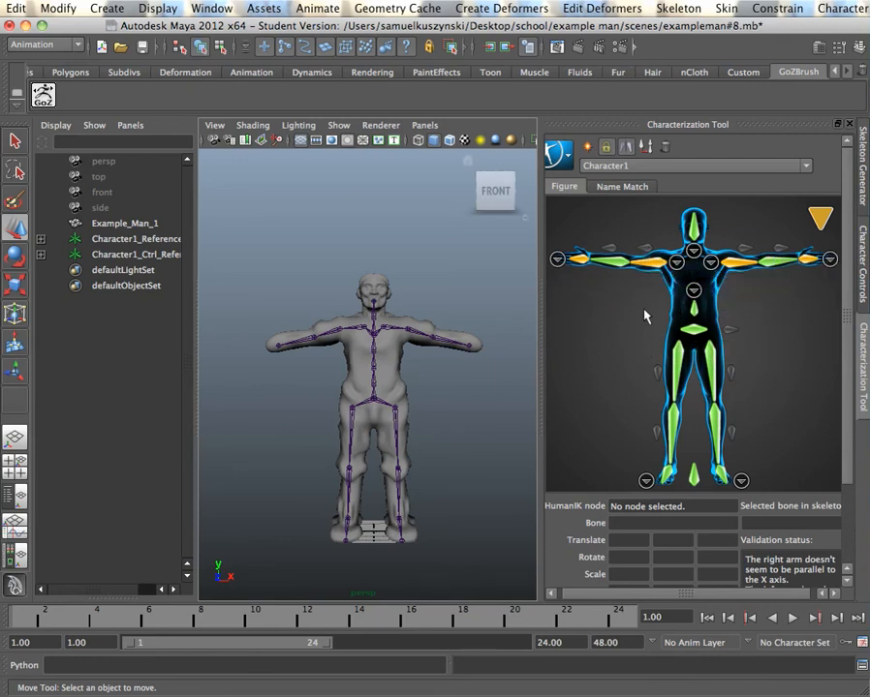
{"action": "mouse_move", "coordinate": [709, 262]}
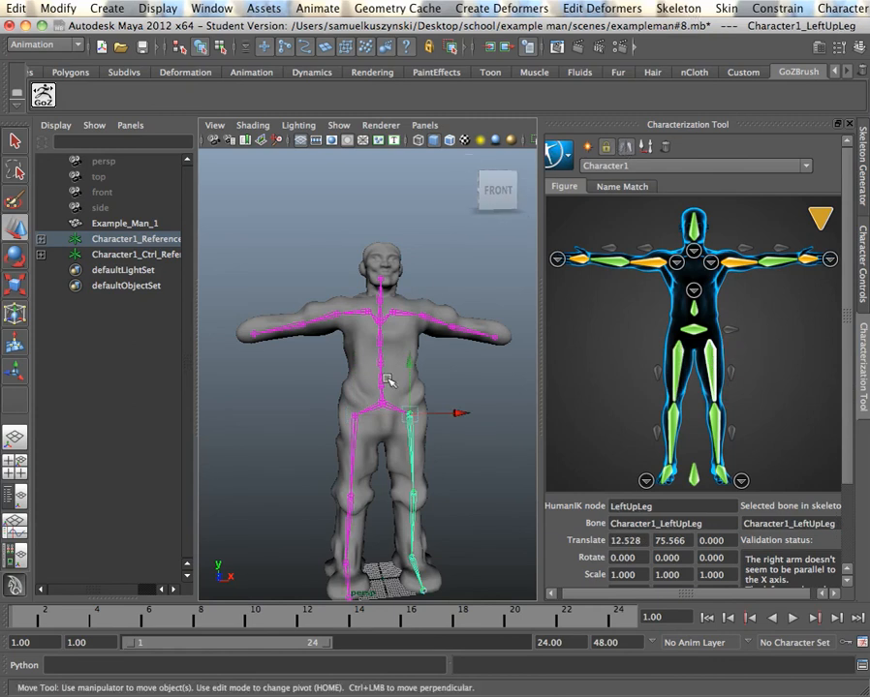
Step: Select the hips joint and bring up the Skin menu's binding commands
{"action": "left_click", "coordinate": [383, 402]}
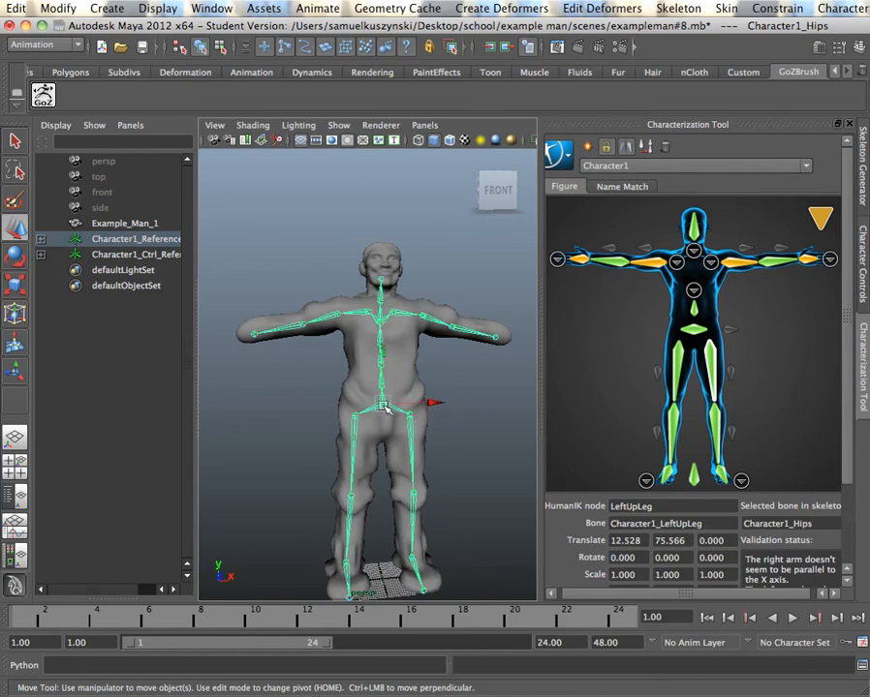
{"action": "right_click", "coordinate": [385, 405]}
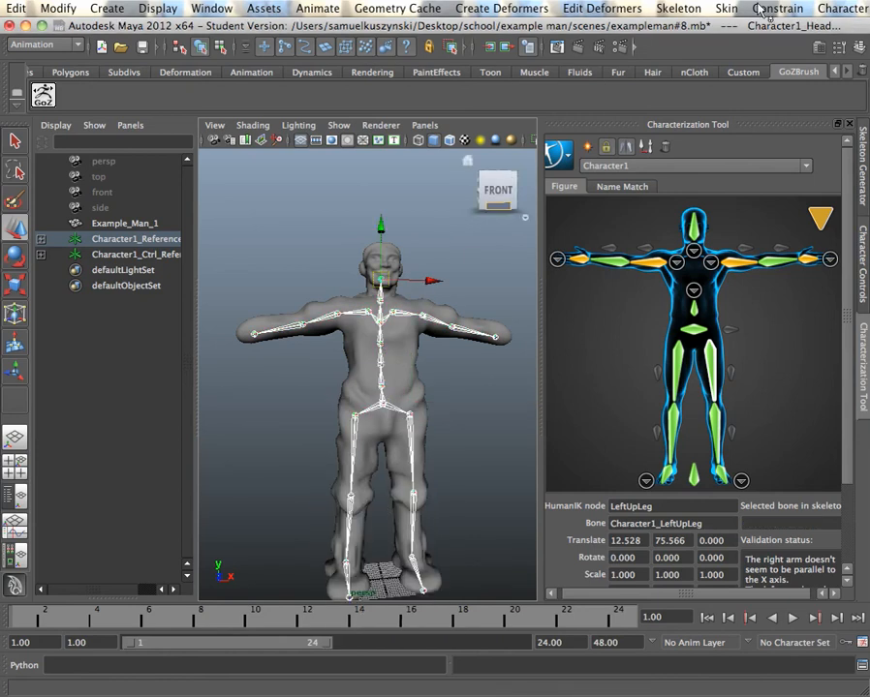
{"action": "left_click", "coordinate": [725, 8]}
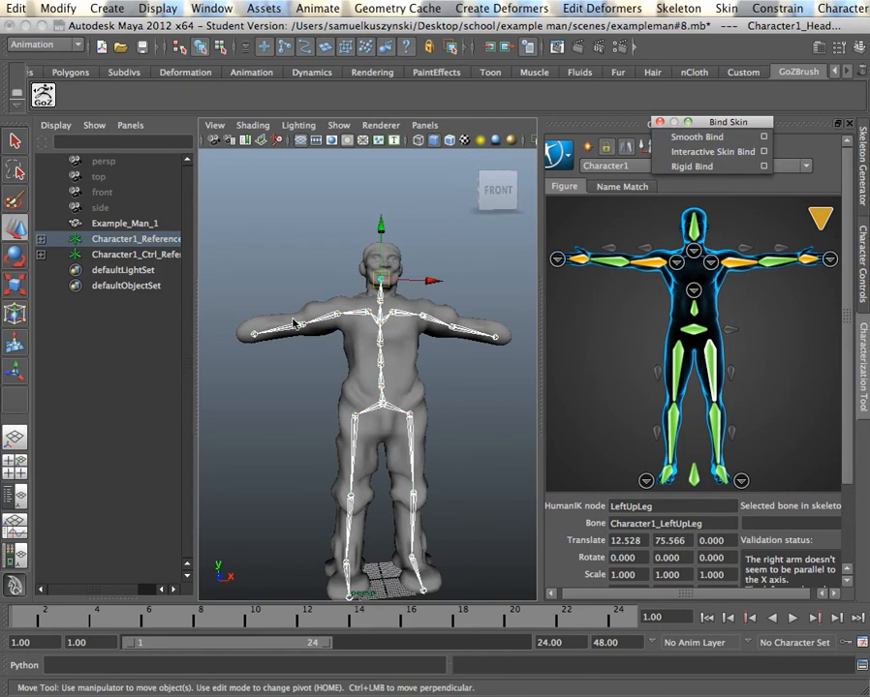
{"action": "mouse_move", "coordinate": [572, 309]}
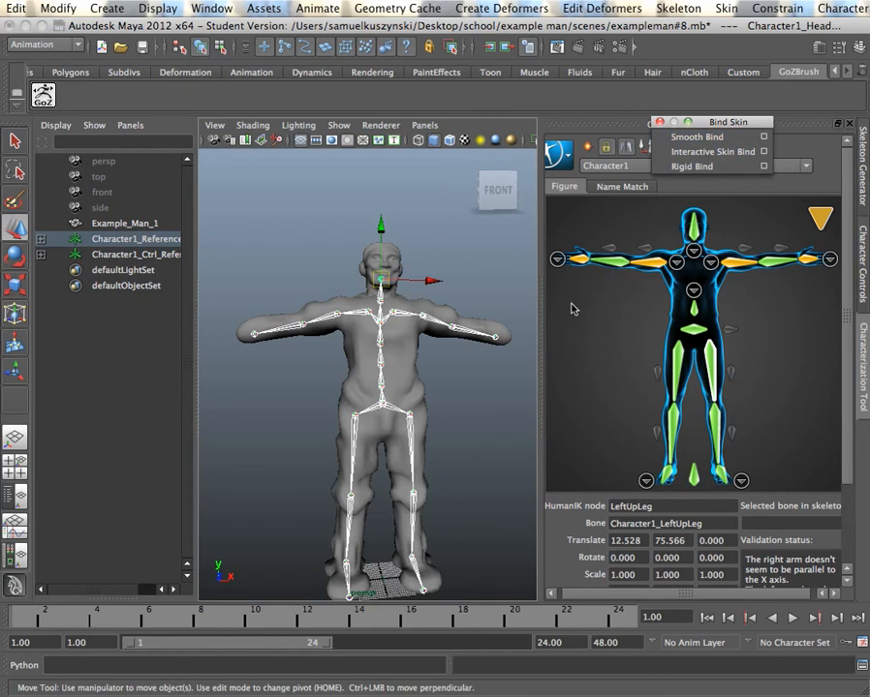
{"action": "mouse_move", "coordinate": [712, 152]}
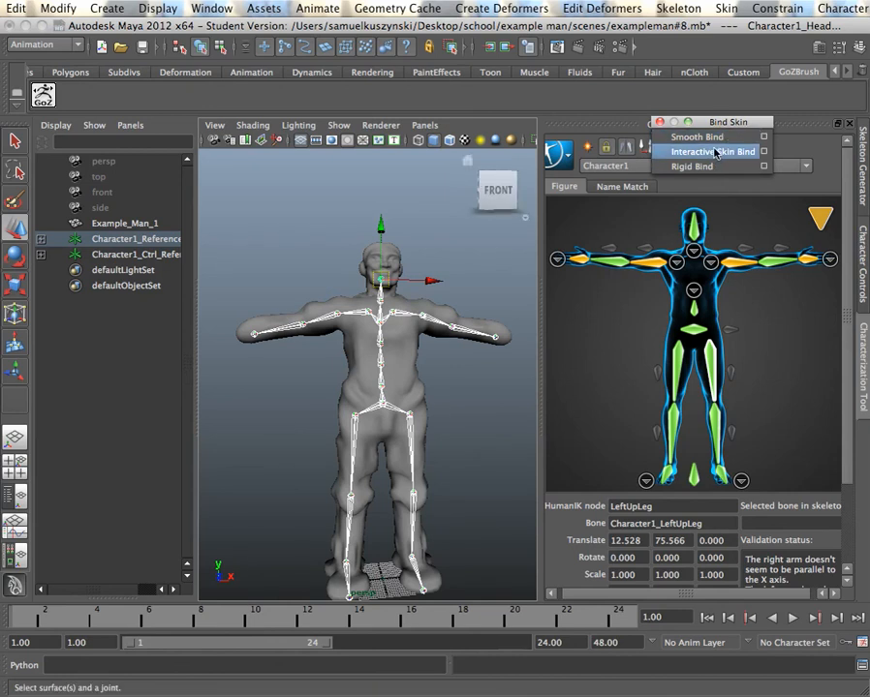
{"action": "mouse_move", "coordinate": [696, 135]}
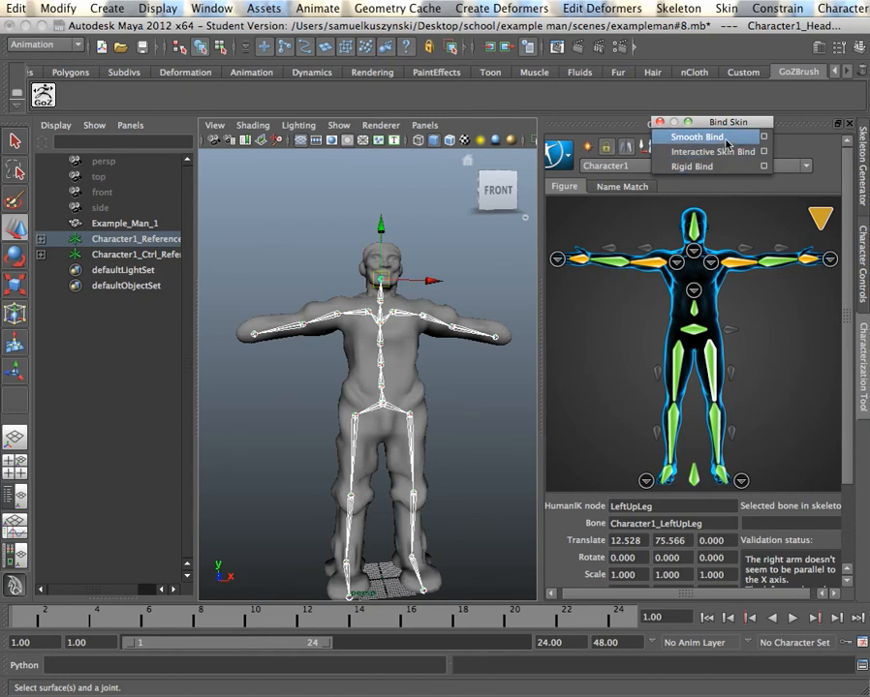
{"action": "mouse_move", "coordinate": [692, 166]}
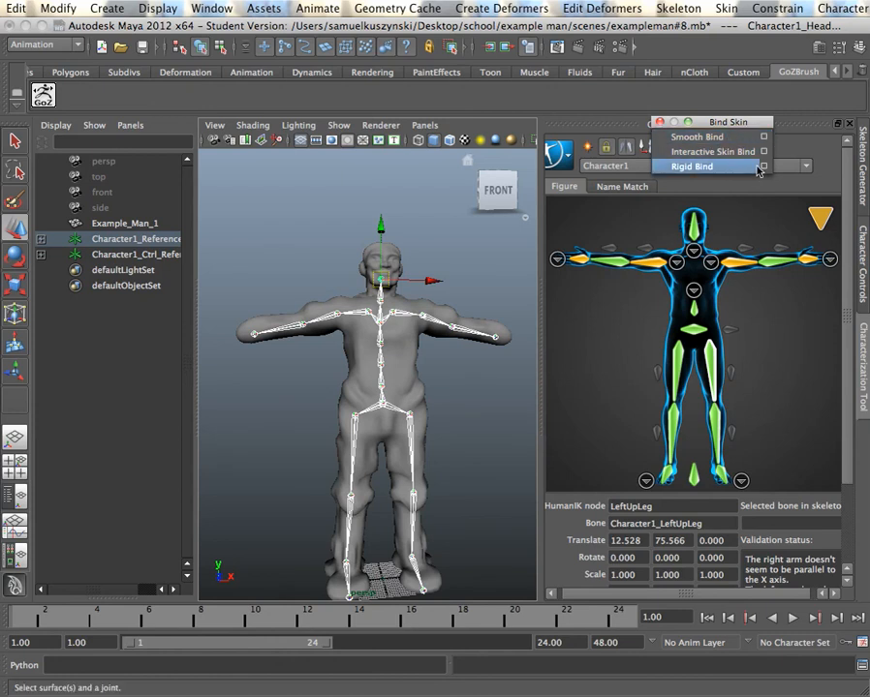
{"action": "mouse_move", "coordinate": [697, 137]}
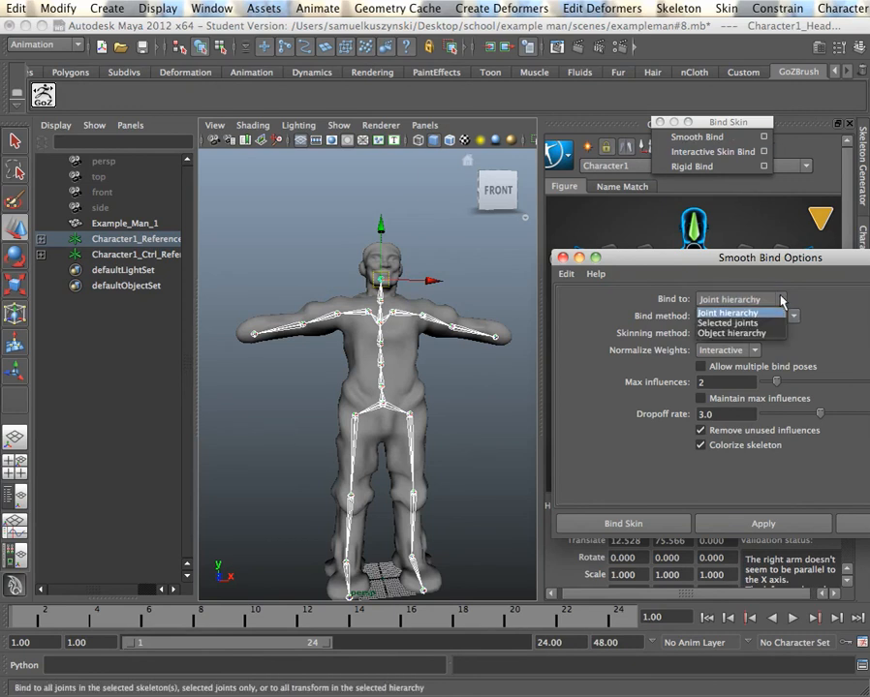
Step: Bind to joint hierarchy by closest distance and lower dropoff rate to 2.0
{"action": "left_click", "coordinate": [739, 299]}
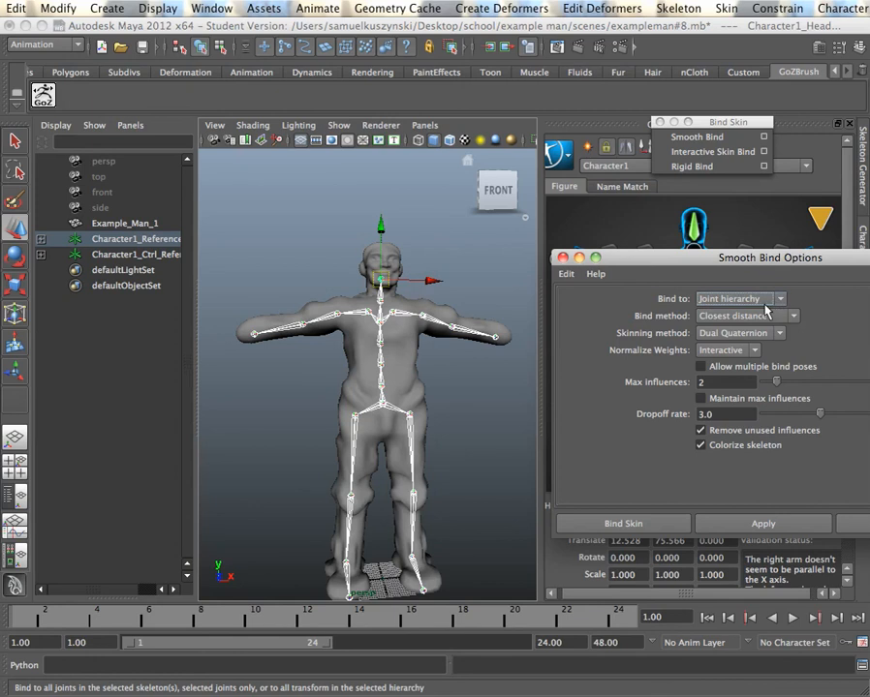
{"action": "left_click", "coordinate": [746, 316]}
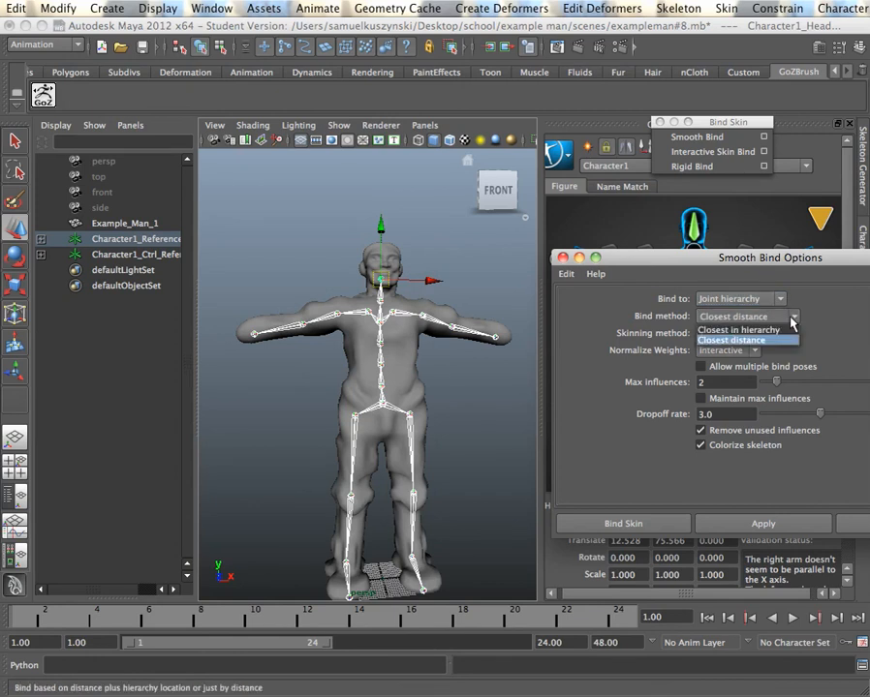
{"action": "left_click", "coordinate": [746, 332]}
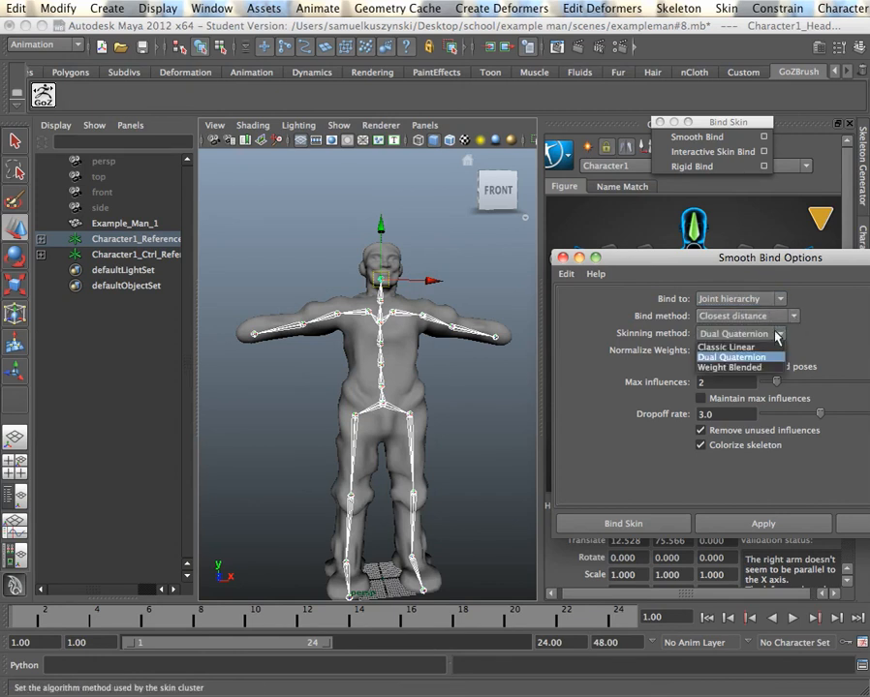
{"action": "mouse_move", "coordinate": [736, 347]}
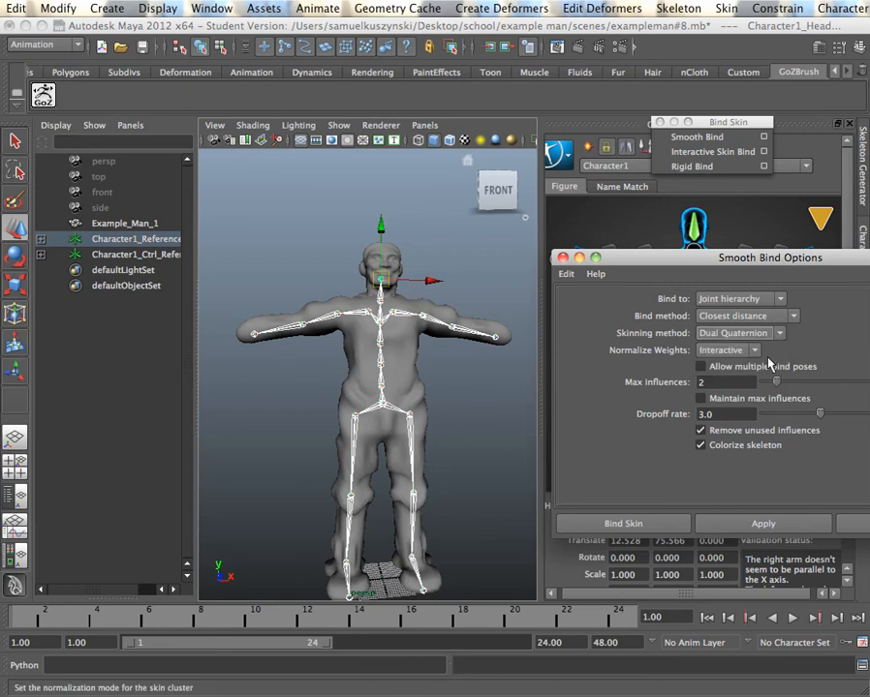
{"action": "mouse_move", "coordinate": [756, 358]}
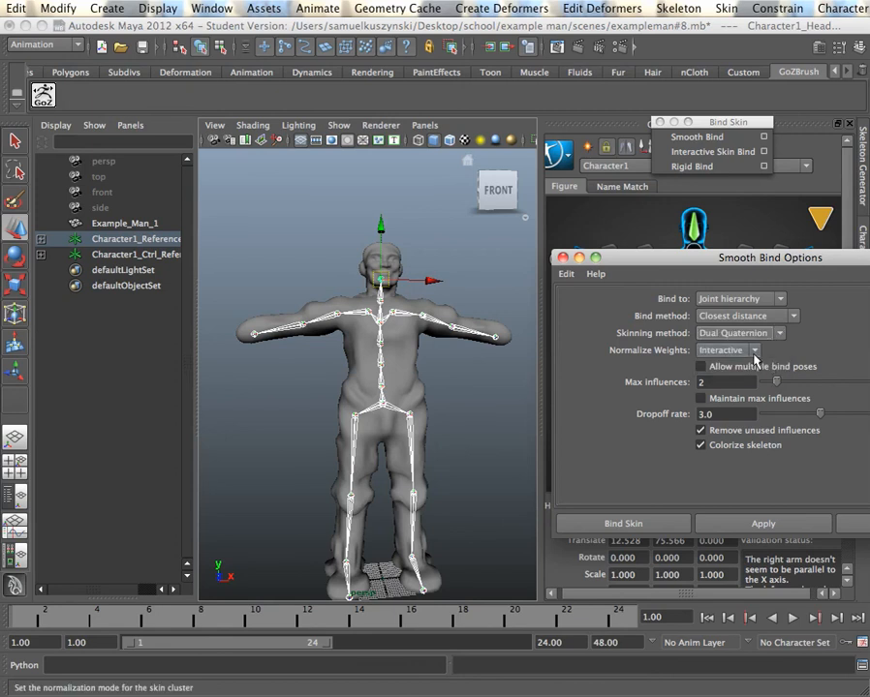
{"action": "mouse_move", "coordinate": [756, 358]}
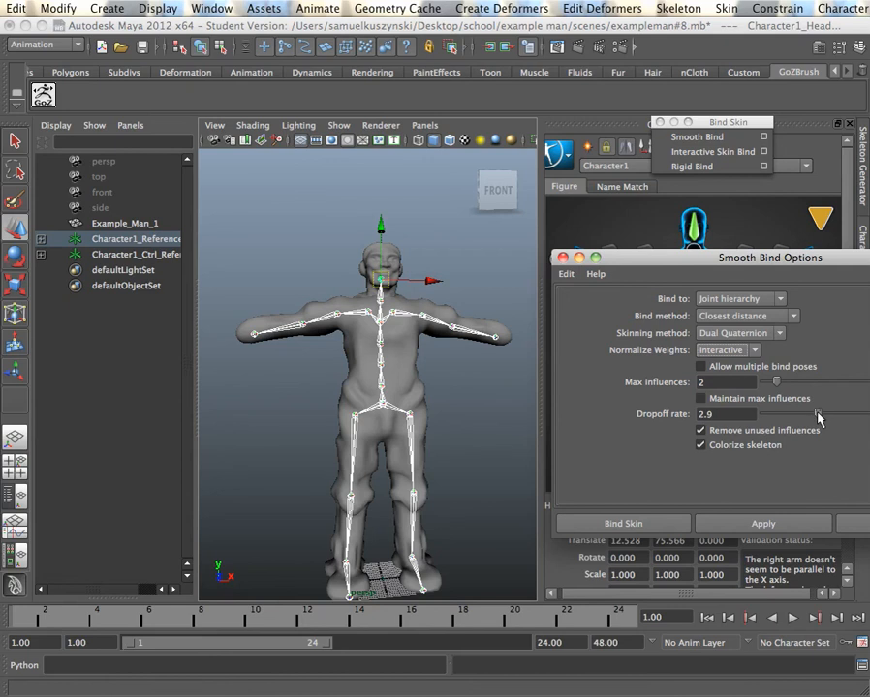
{"action": "left_click_drag", "start_coordinate": [818, 414], "coordinate": [804, 414]}
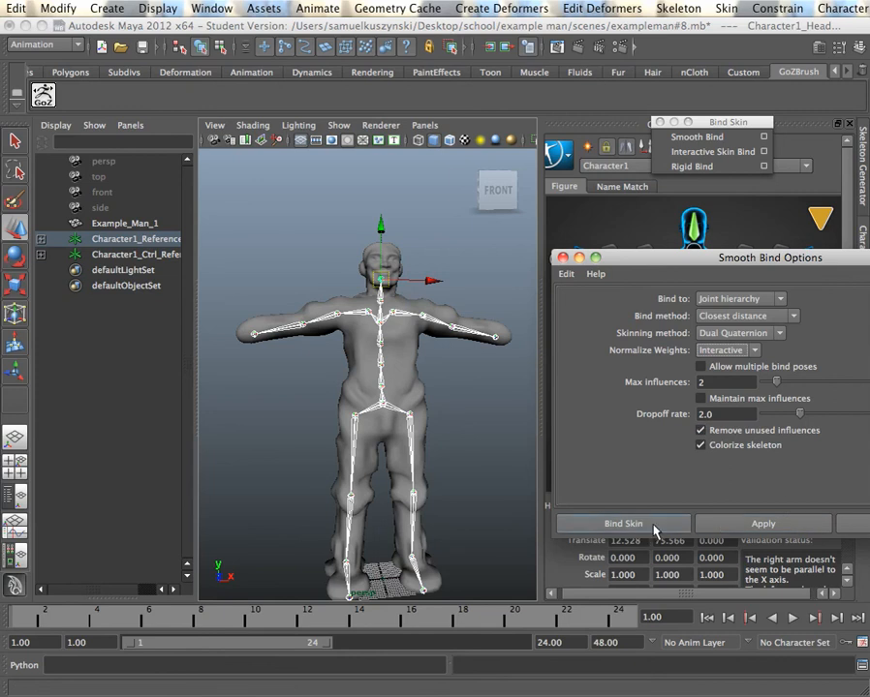
Step: Bind the Example_Man_1 mesh to the Character1 skeleton with these options
{"action": "left_click", "coordinate": [623, 523]}
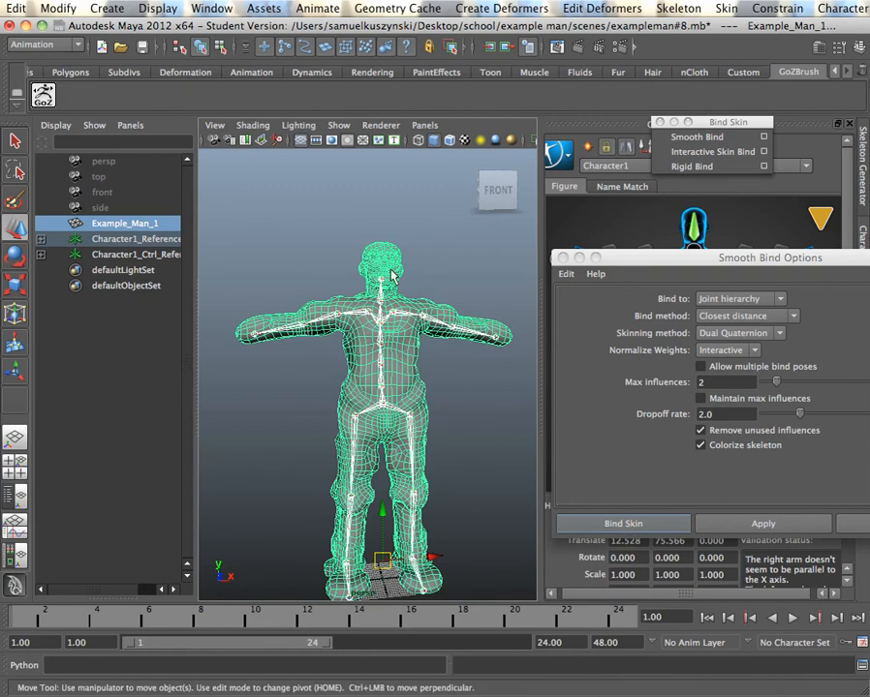
{"action": "mouse_move", "coordinate": [676, 529]}
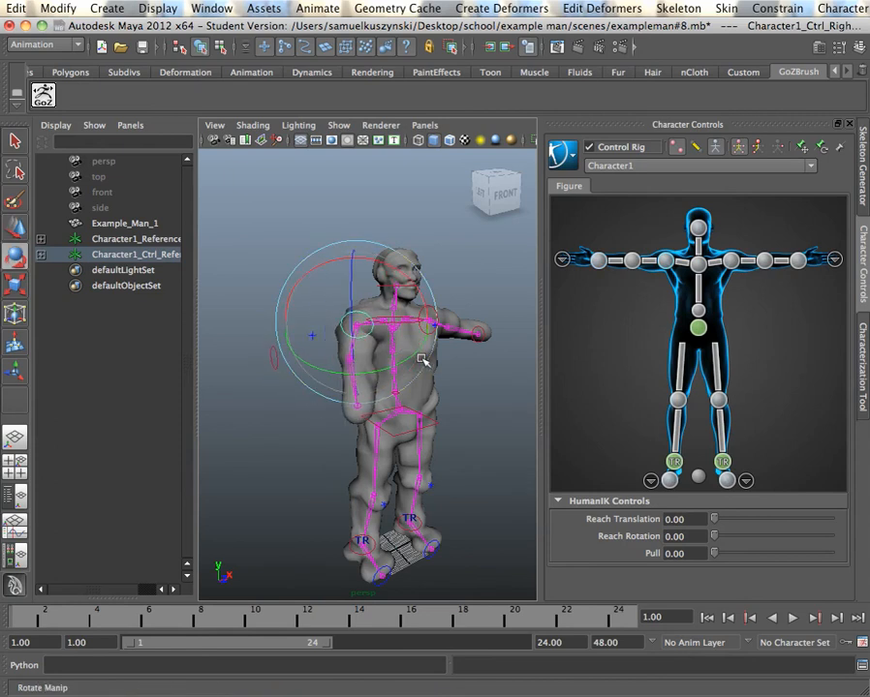
Step: Swing the right arm control downward to check the mesh deformation
{"action": "left_click_drag", "start_coordinate": [421, 358], "coordinate": [463, 446]}
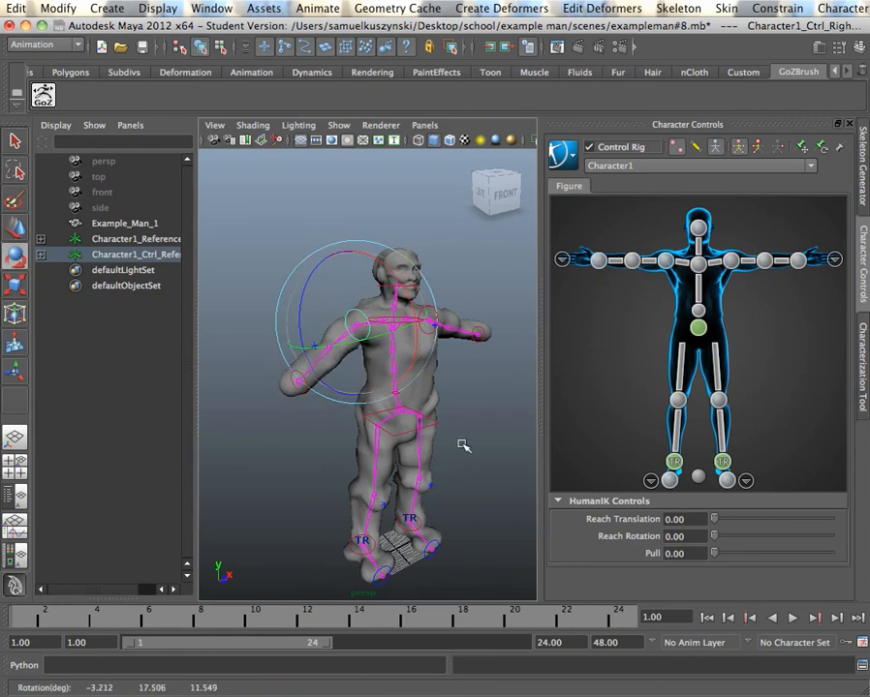